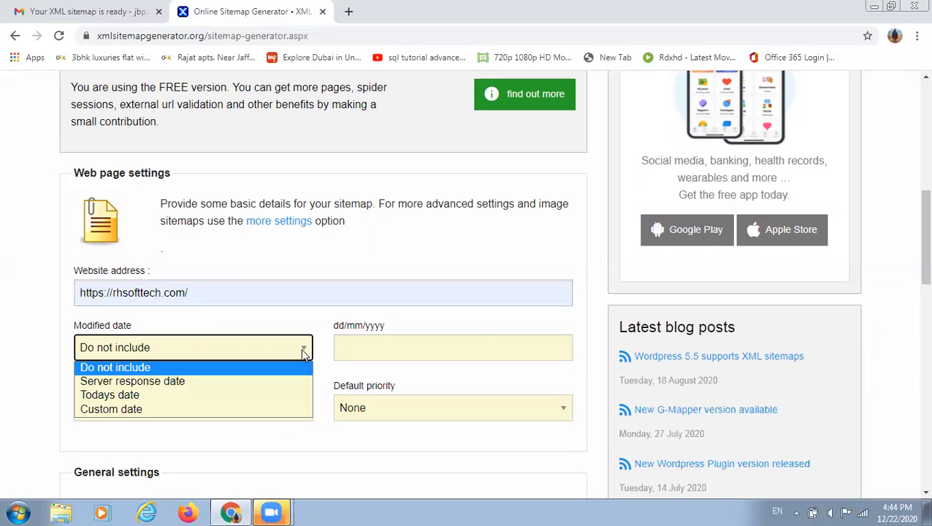
{"action": "left_click", "coordinate": [114, 368]}
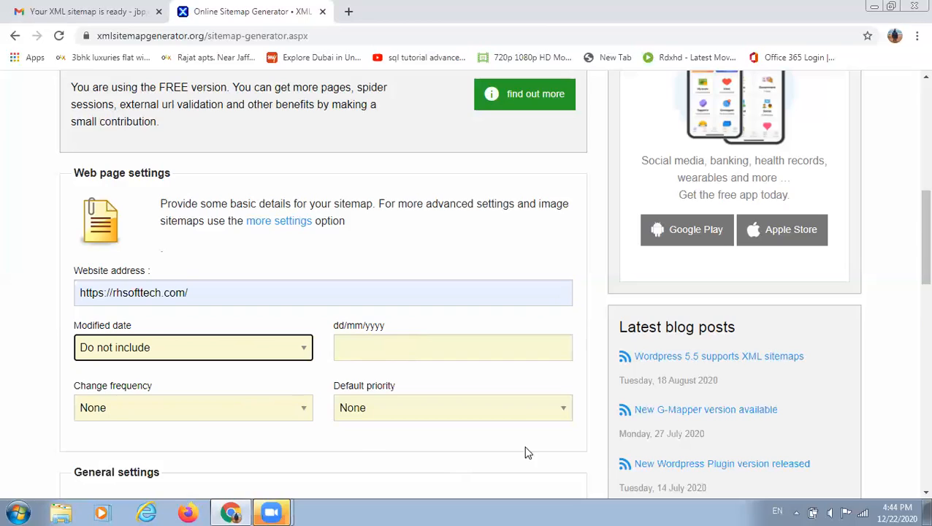
{"action": "scroll", "scroll_direction": "down", "scroll_amount": 3}
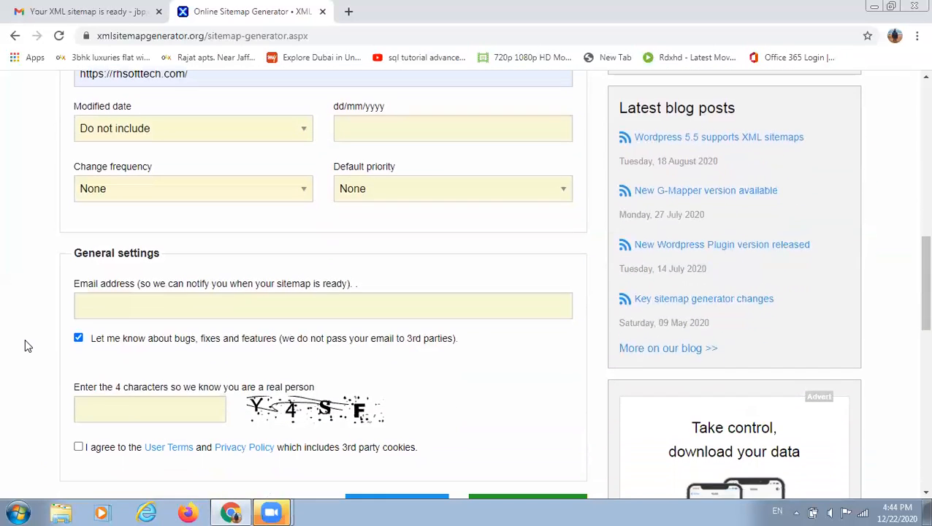
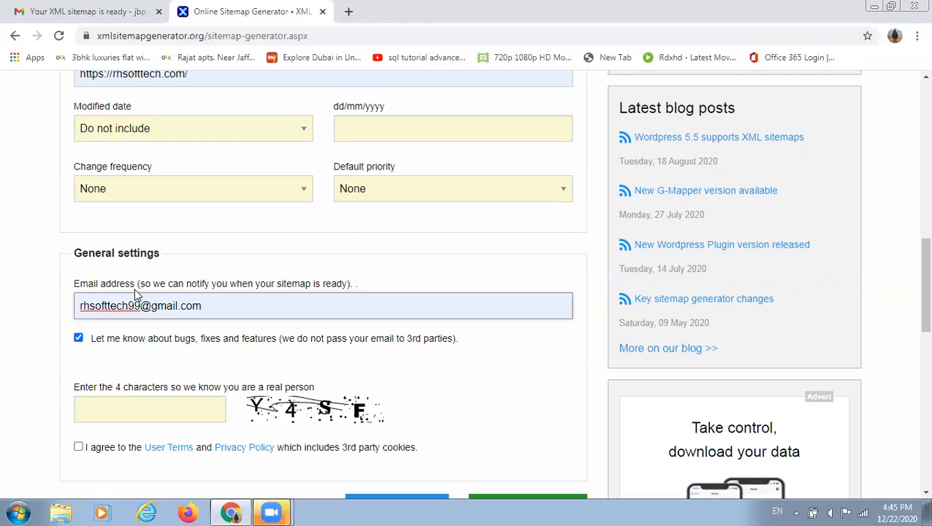
{"action": "type", "text": "Y"}
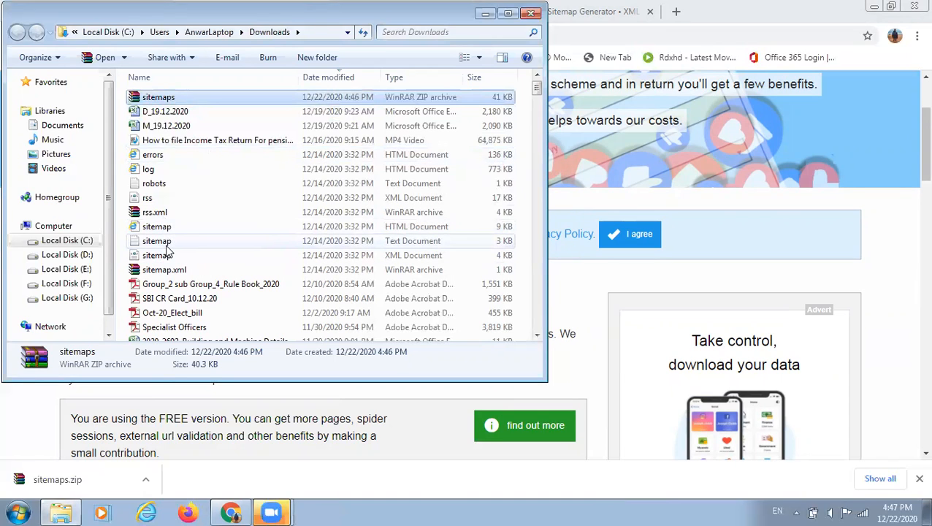
- Extract sitemaps.zip in Downloads and open the extracted sitemap XML in Dreamweaver
{"action": "double_click", "coordinate": [156, 254]}
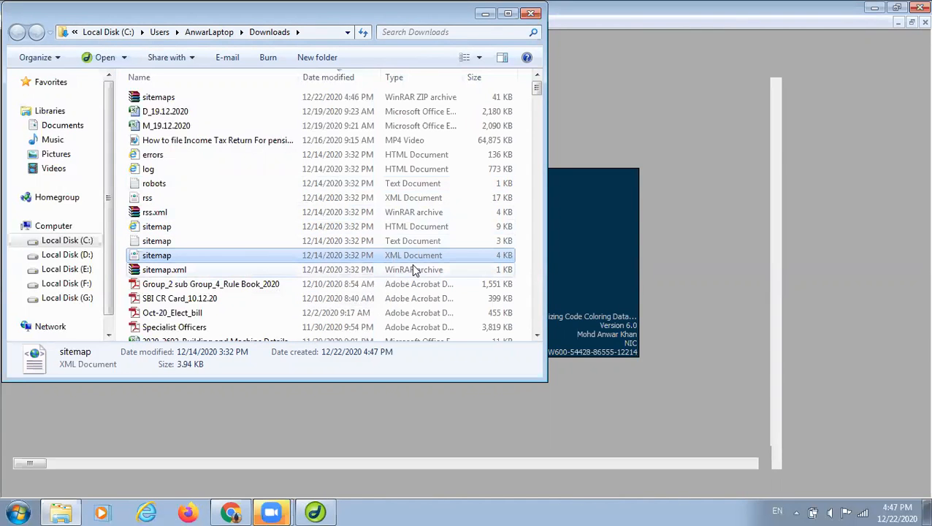
{"action": "double_click", "coordinate": [156, 255]}
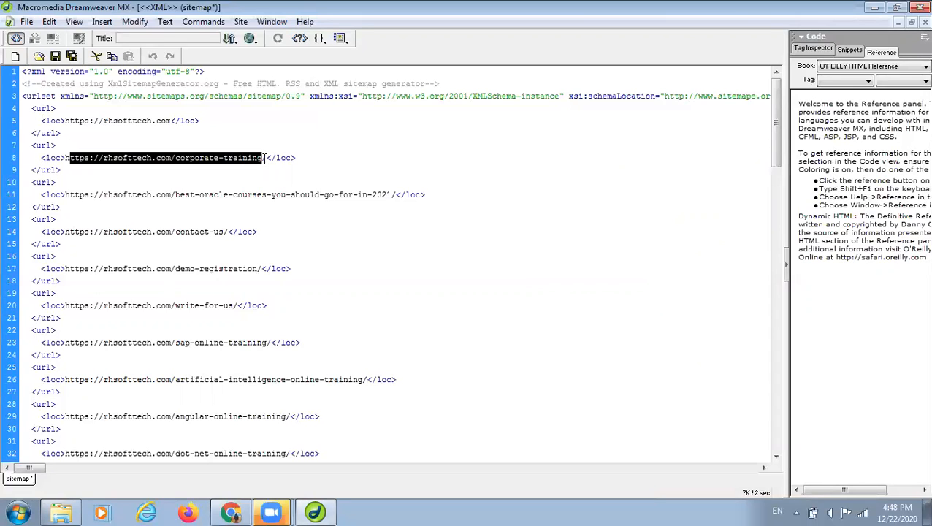
- Clear the selection on the corporate-training URL in sitemap.xml's Code view
{"action": "left_click", "coordinate": [356, 511]}
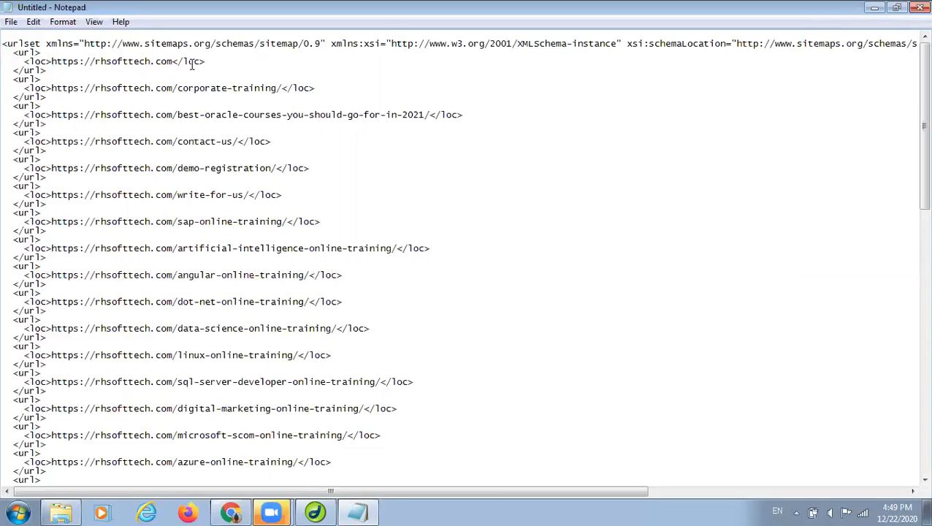